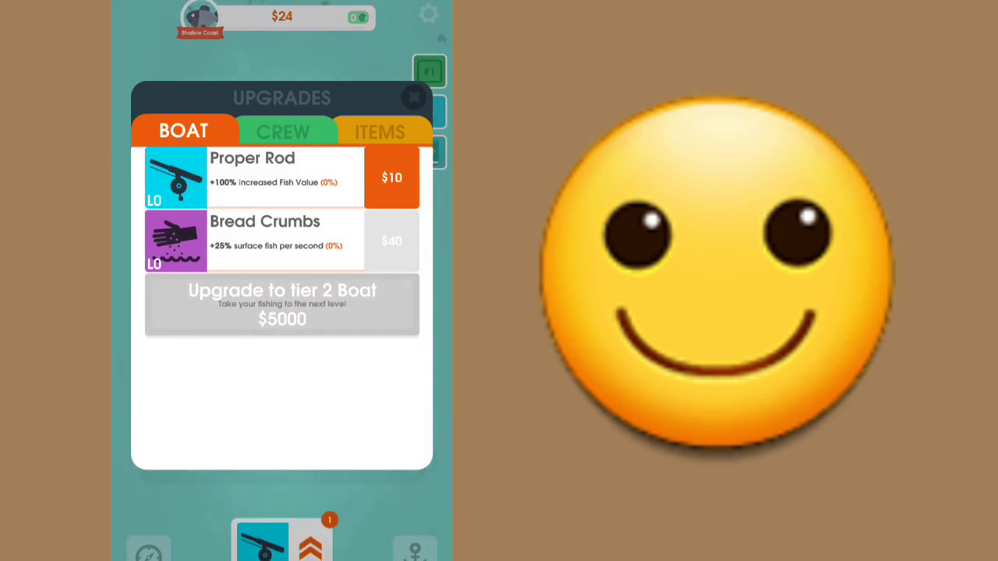
Step: Browse the crew roster, then close Upgrades and let the boat fish up to $105
left_click(283, 131)
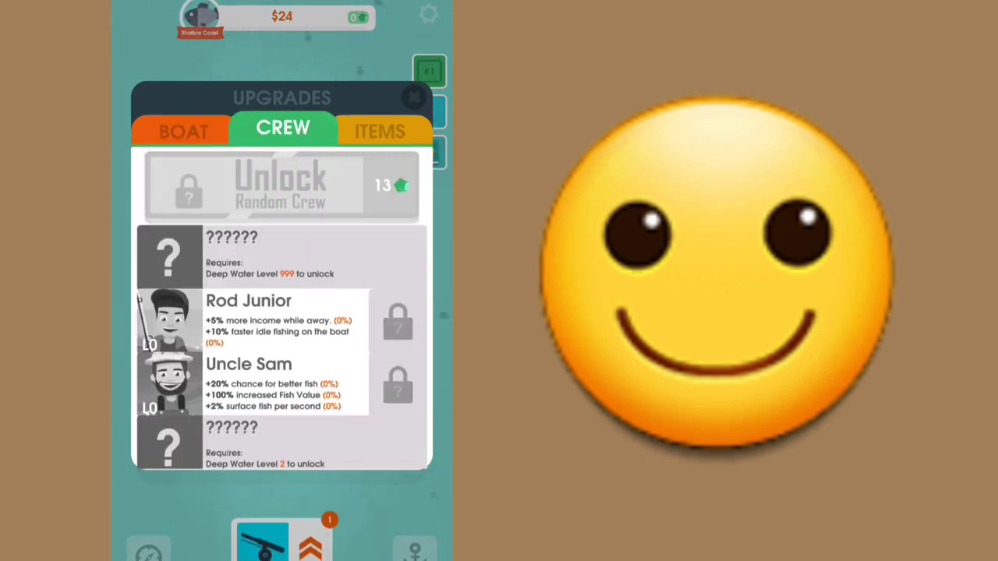
left_click(183, 130)
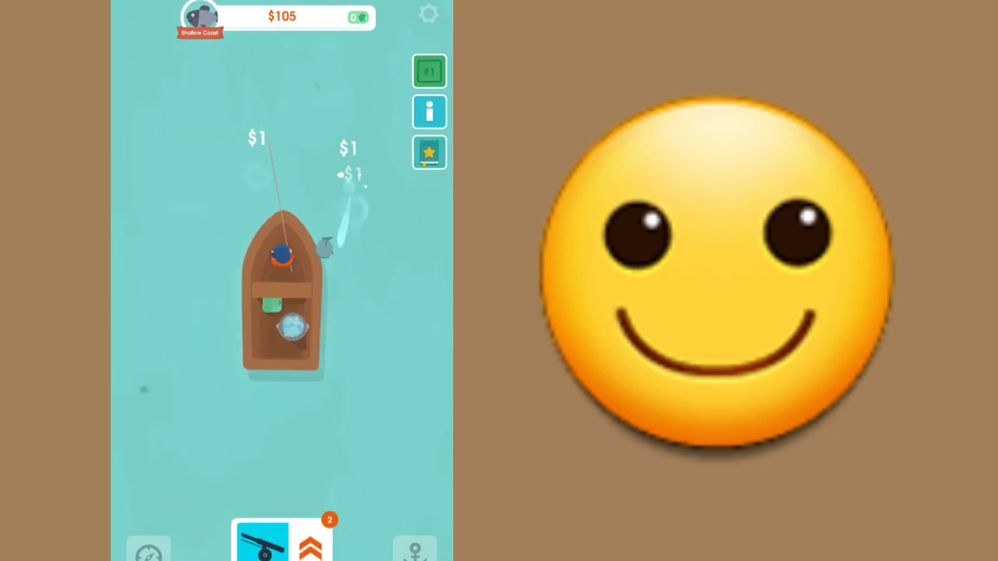
Step: Dismiss the update notes, collect Greybob's discovery star, and claim the Catch 25 fish gems
left_click(429, 112)
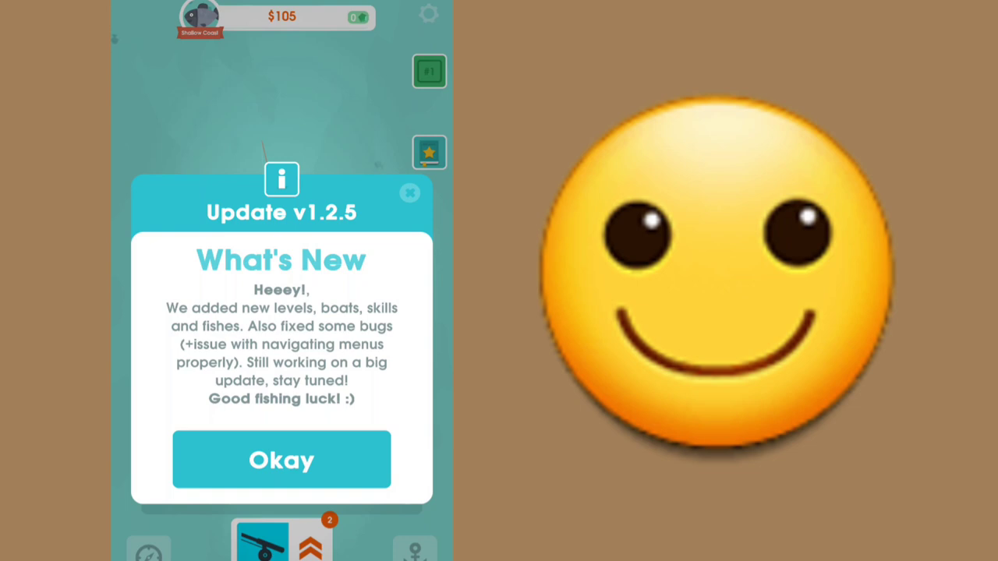
left_click(281, 459)
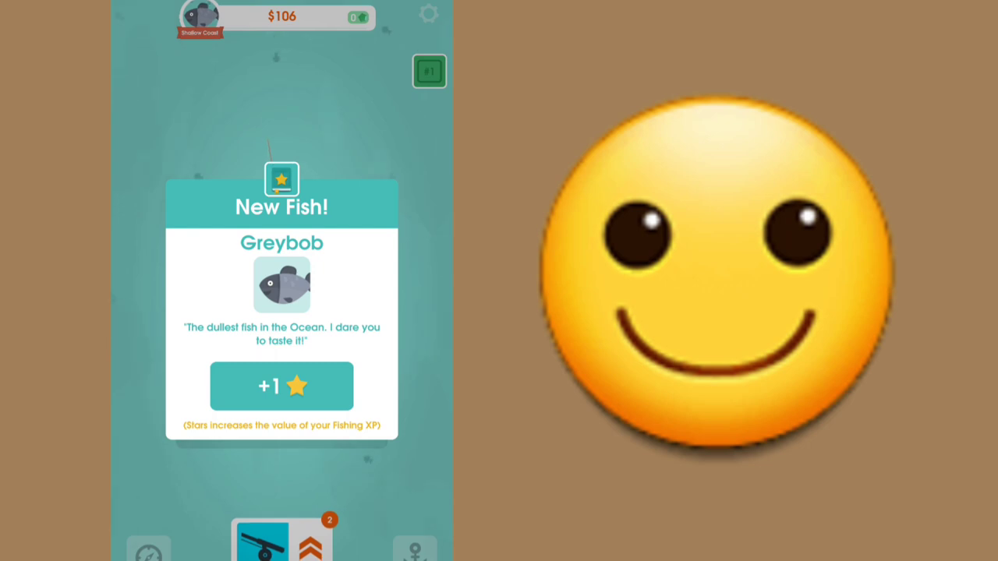
left_click(280, 386)
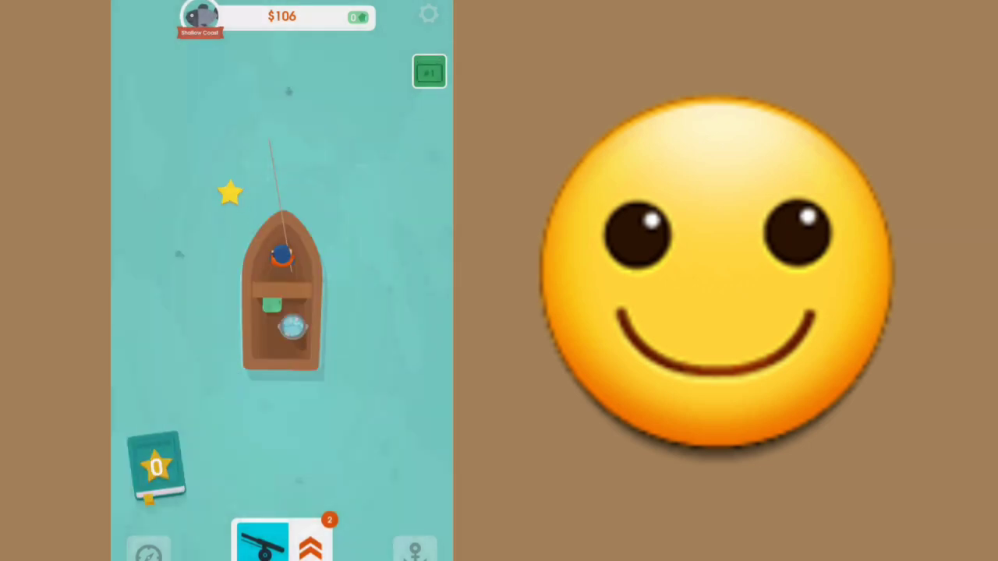
left_click(429, 71)
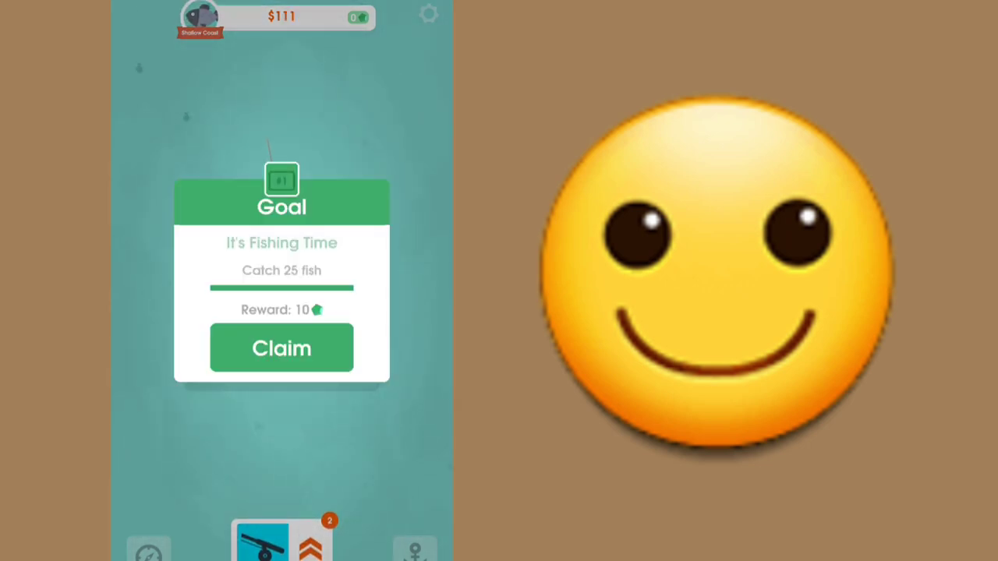
left_click(281, 348)
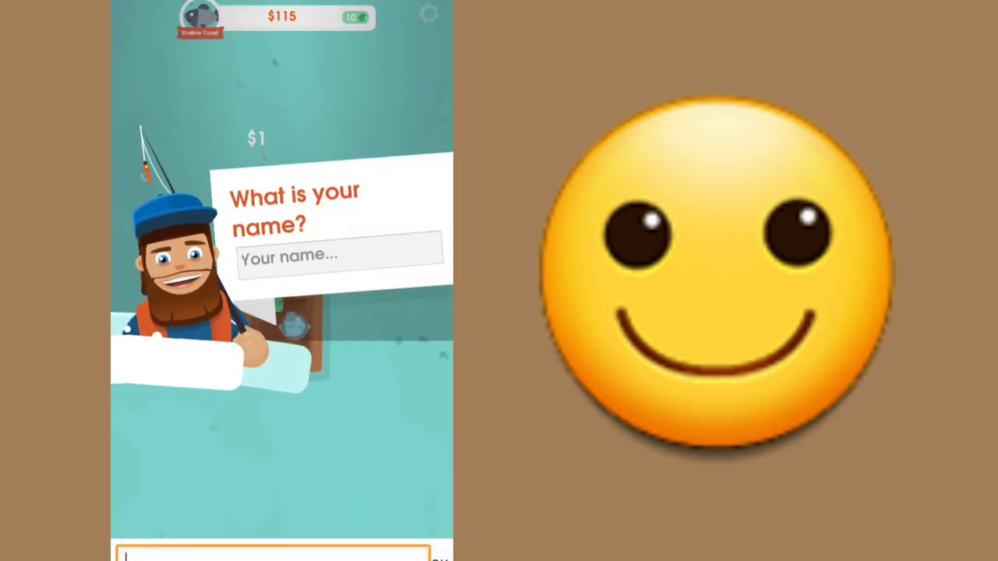
Step: Enter 'Ma' as the captain name and confirm it
type("Ma")
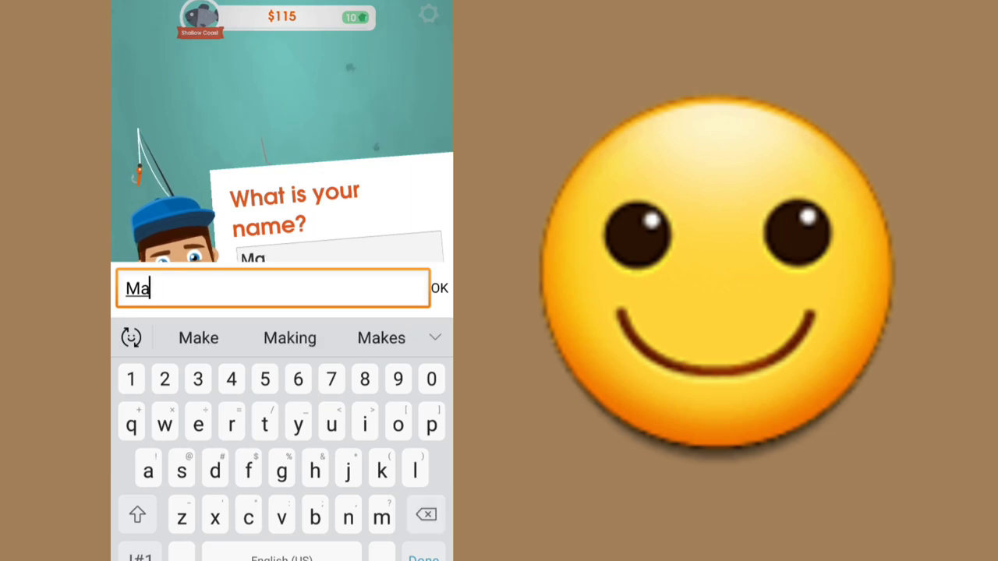
left_click(438, 288)
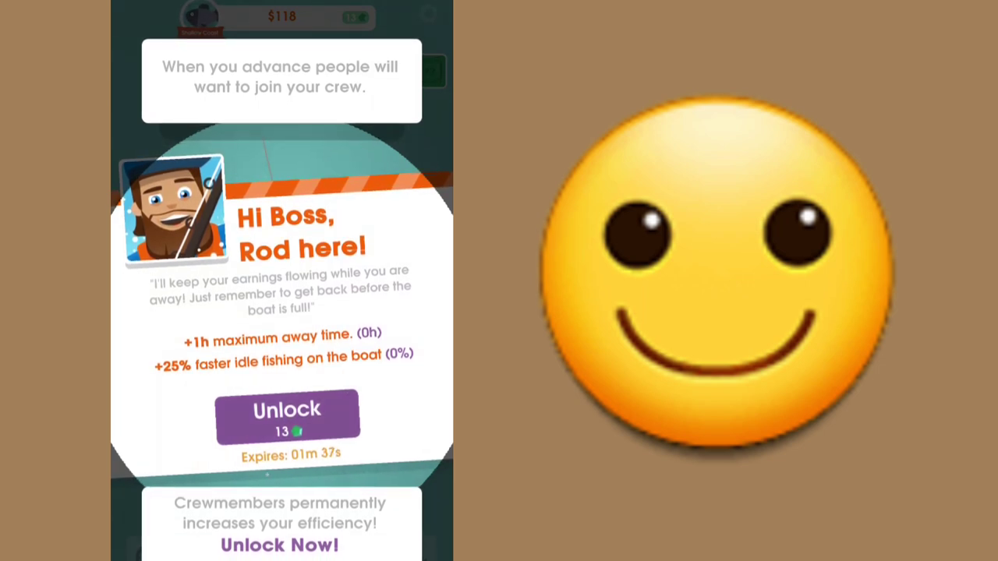
Step: Unlock Rod for the crew and bring up the boat upgrades list at $125
left_click(287, 415)
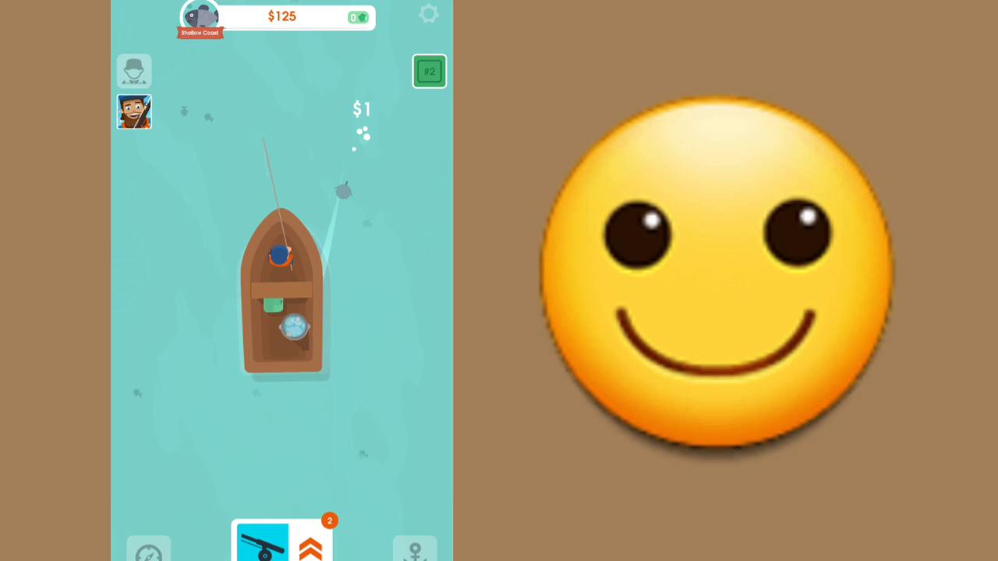
left_click(428, 71)
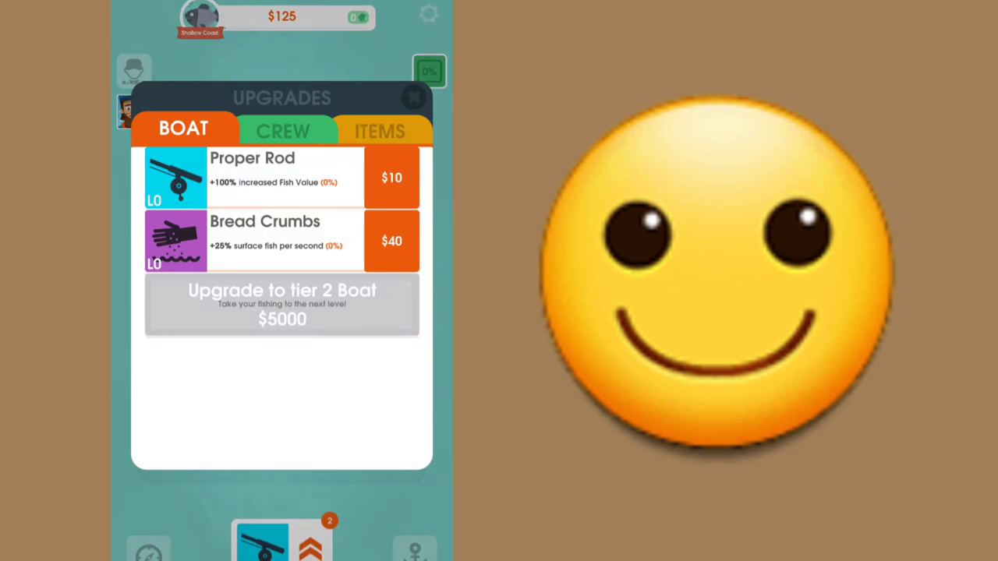
Step: Check Rod in the crew list, then upgrade Proper Rod to level 3
left_click(283, 130)
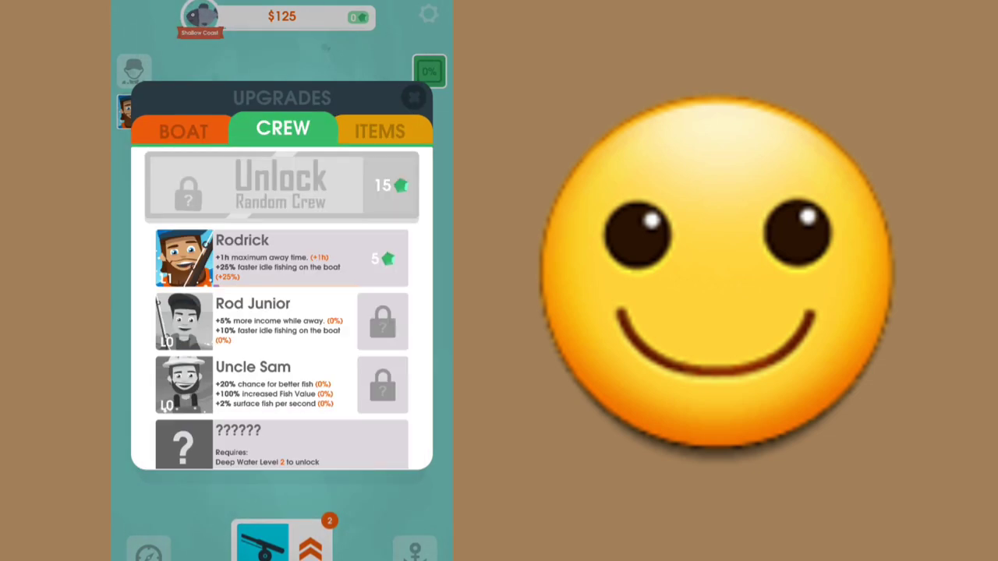
left_click(183, 131)
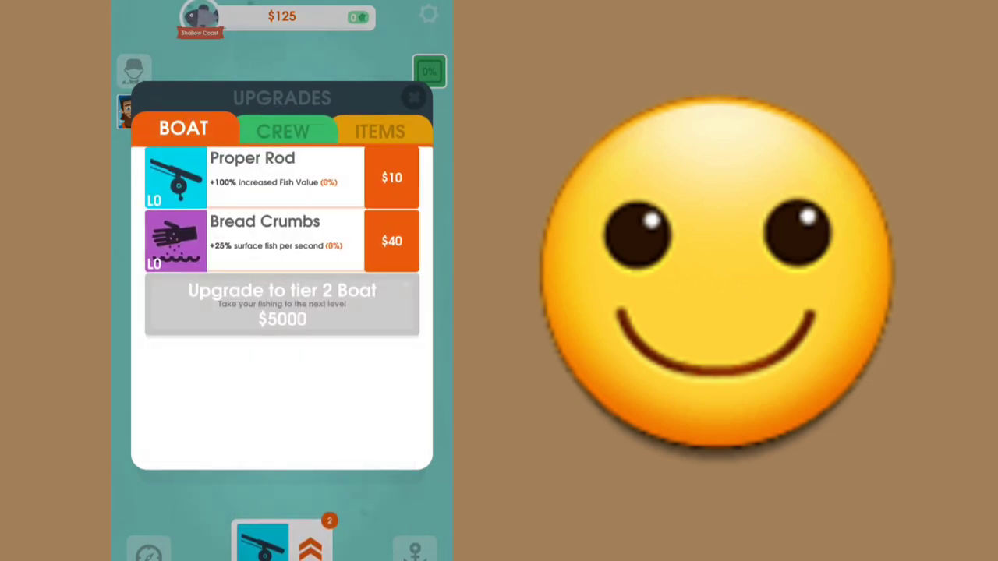
left_click(390, 177)
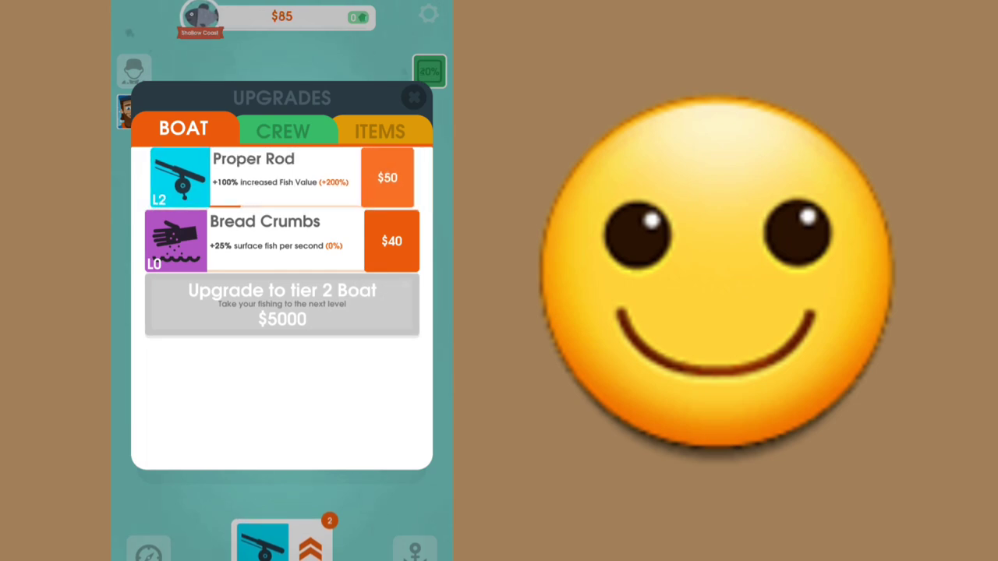
left_click(388, 178)
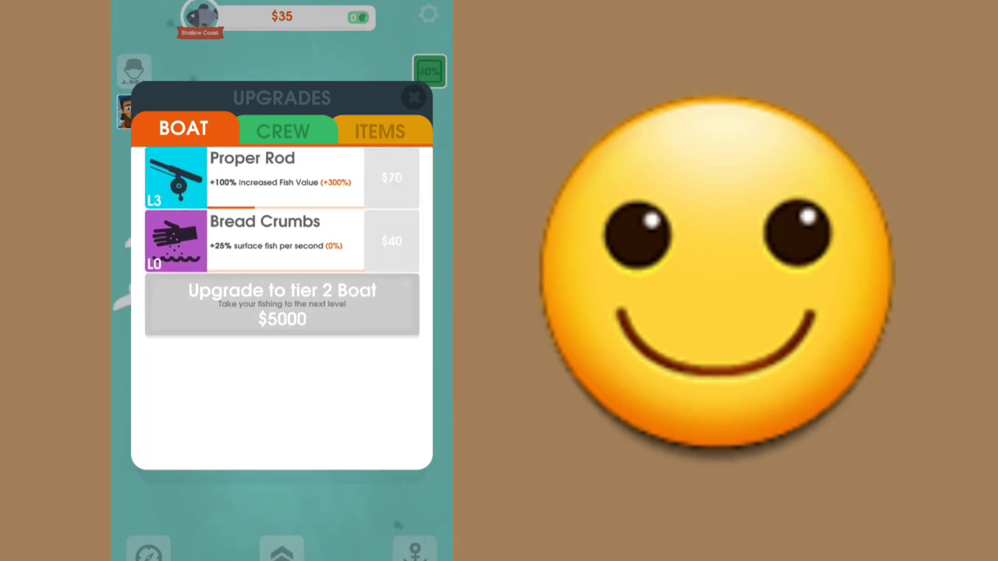
left_click(414, 97)
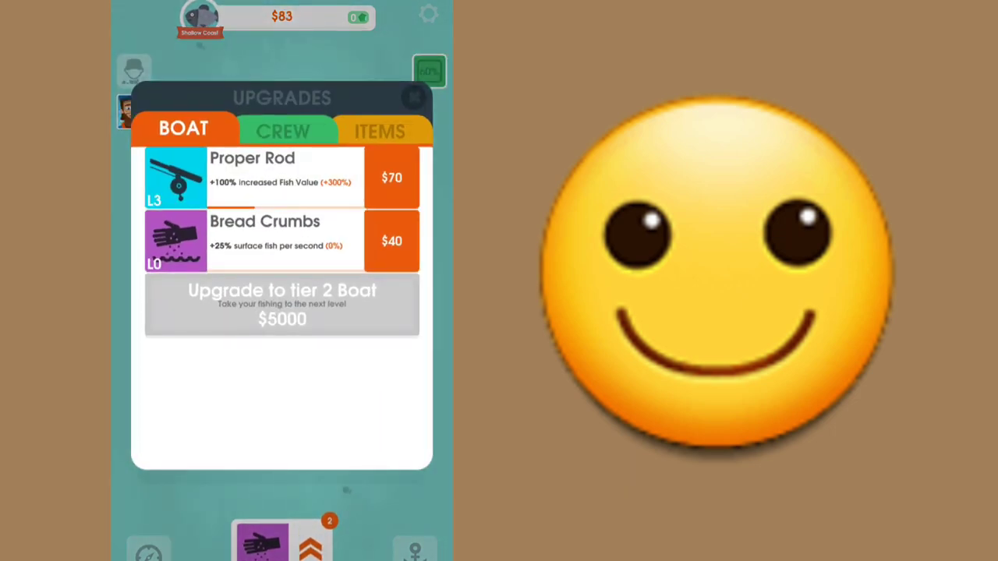
Step: Upgrade Bread Crumbs to level 1 and claim the Fast Learner gem reward
left_click(391, 240)
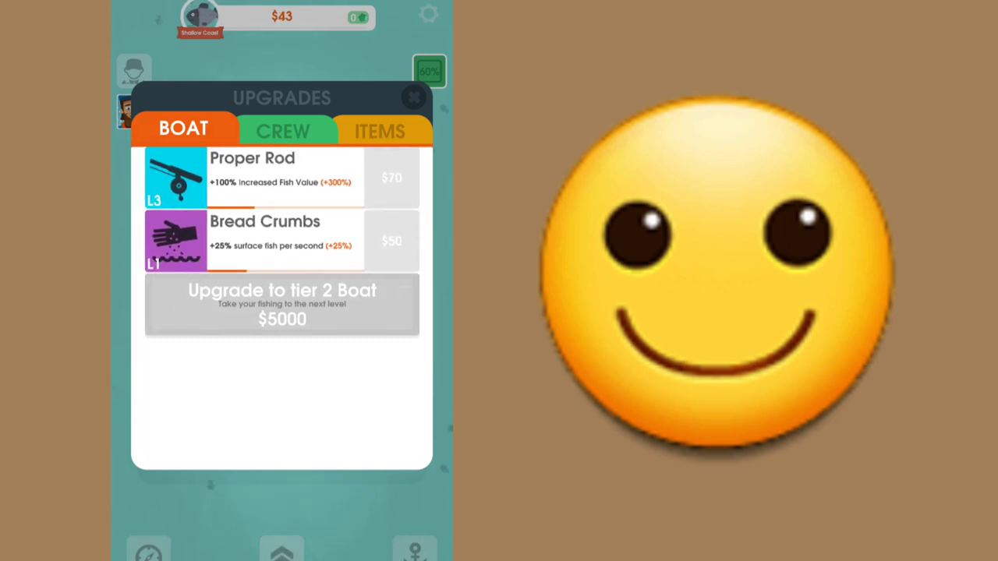
left_click(414, 96)
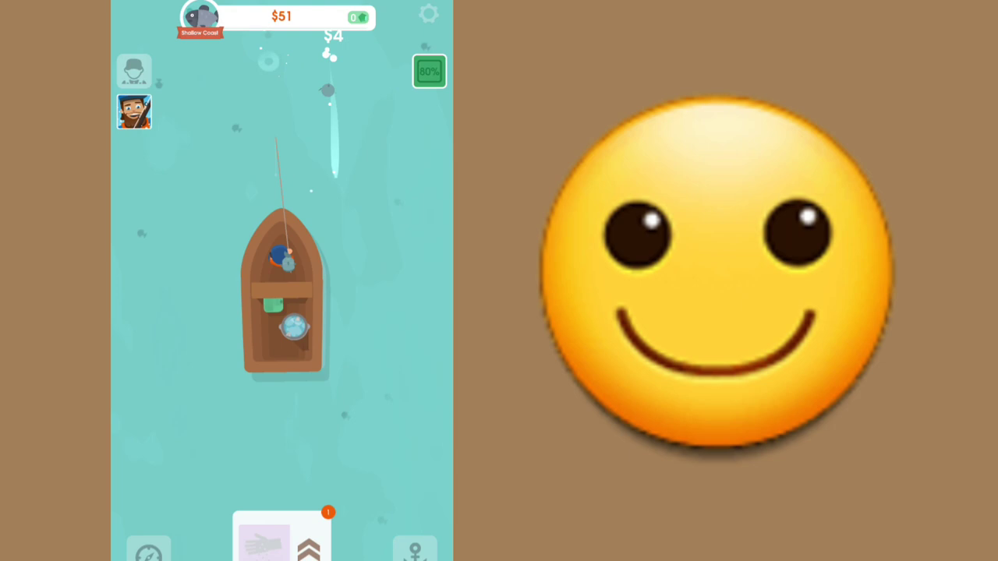
left_click(428, 71)
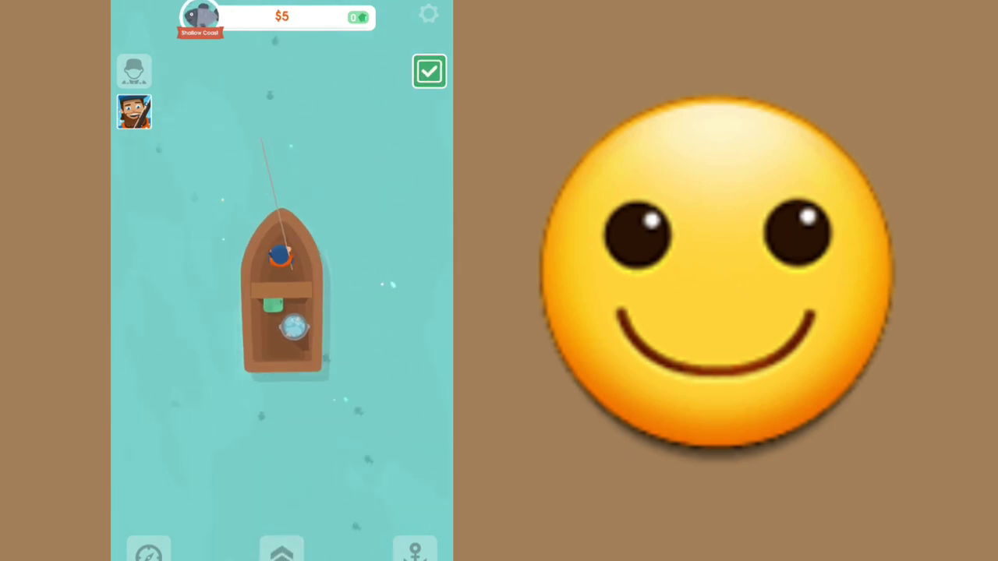
left_click(429, 71)
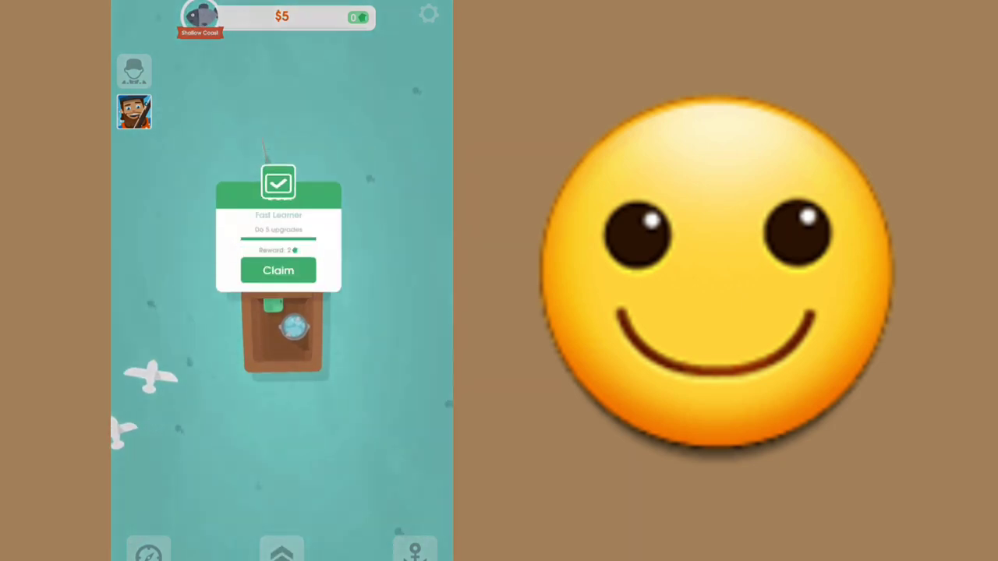
left_click(279, 271)
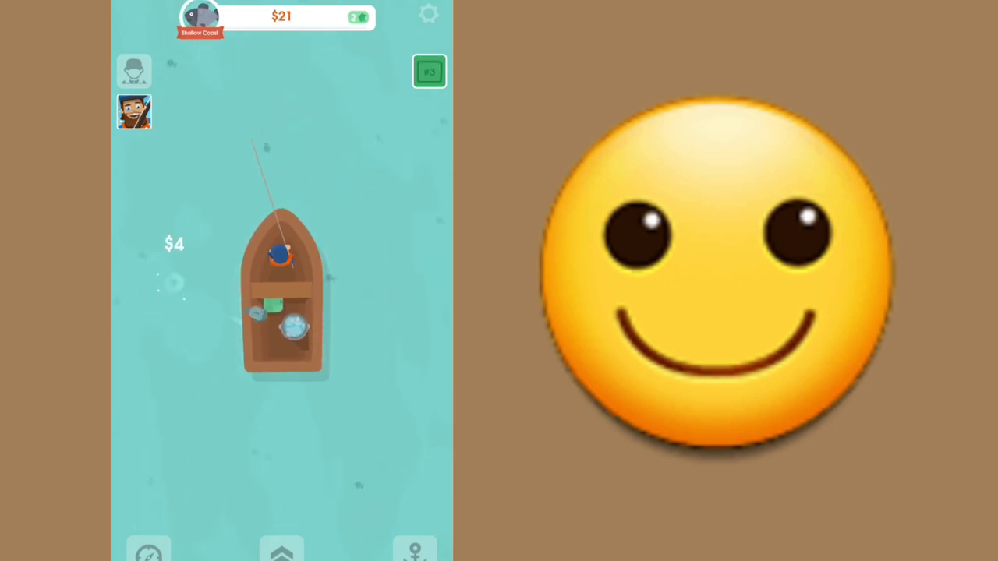
Step: Start tracking the next goal and view, then dismiss, Rod's crew details
left_click(429, 72)
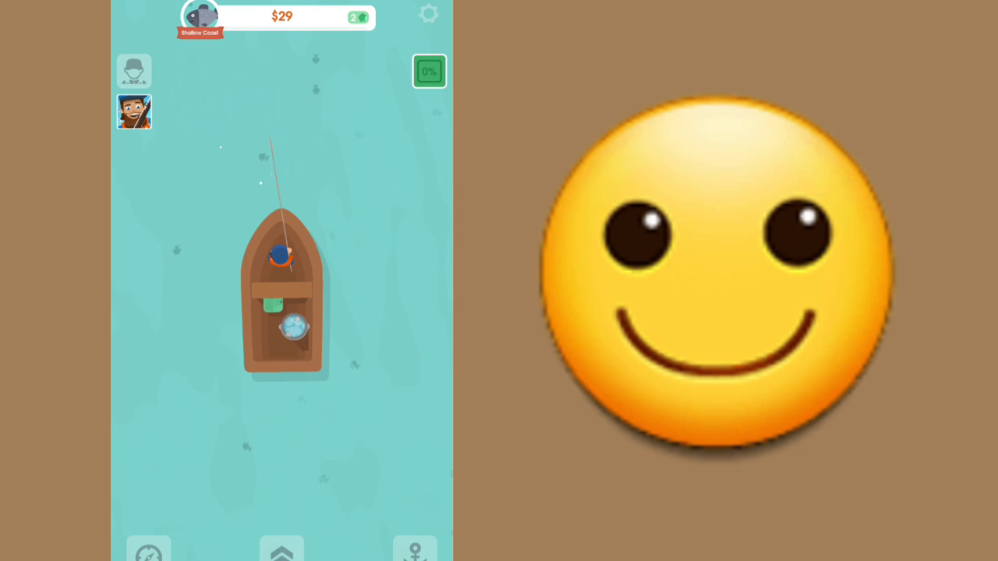
left_click(133, 111)
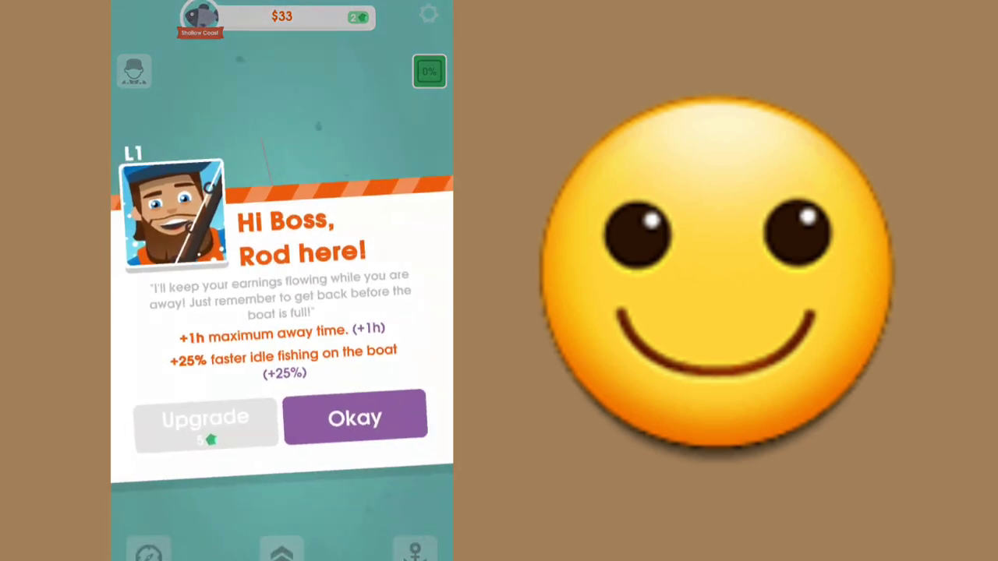
left_click(354, 416)
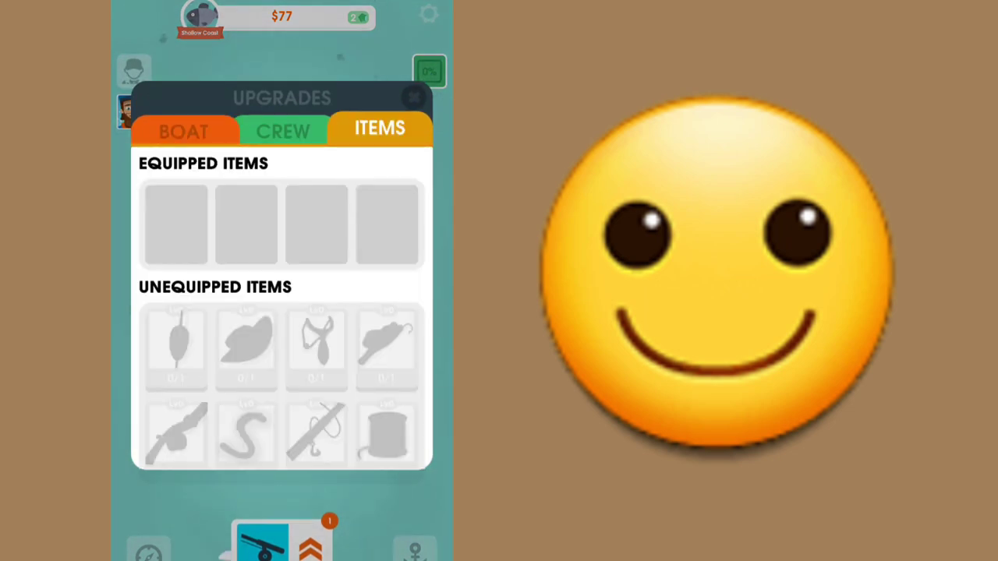
Step: Close the upgrades panel and fish to $693 until the $100 shipment crate appears
left_click(183, 130)
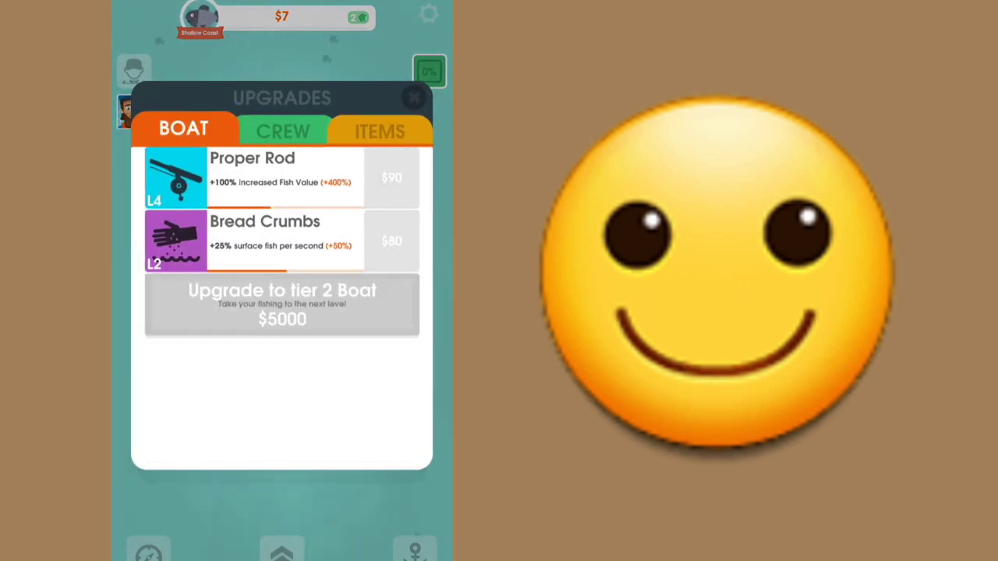
left_click(414, 97)
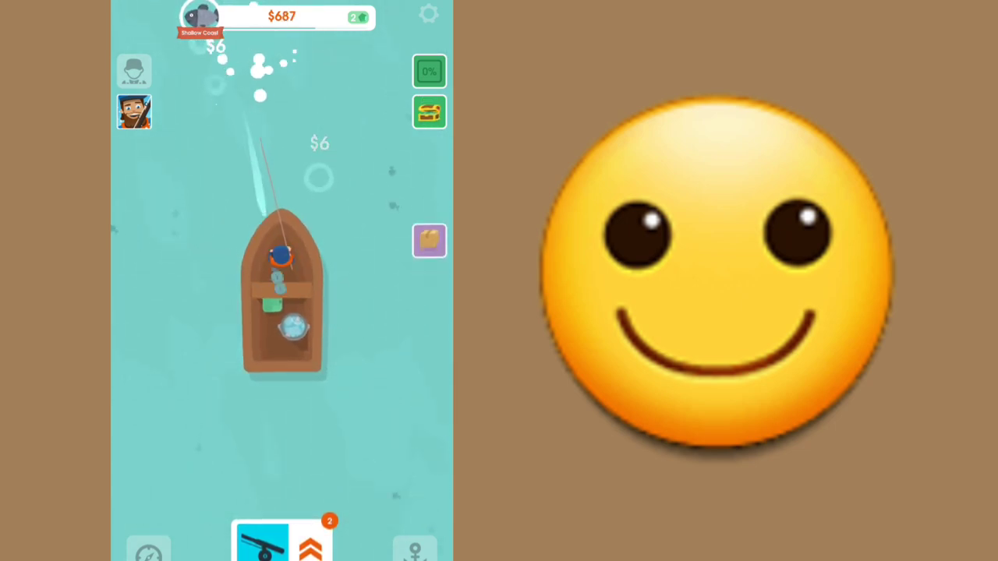
left_click(429, 240)
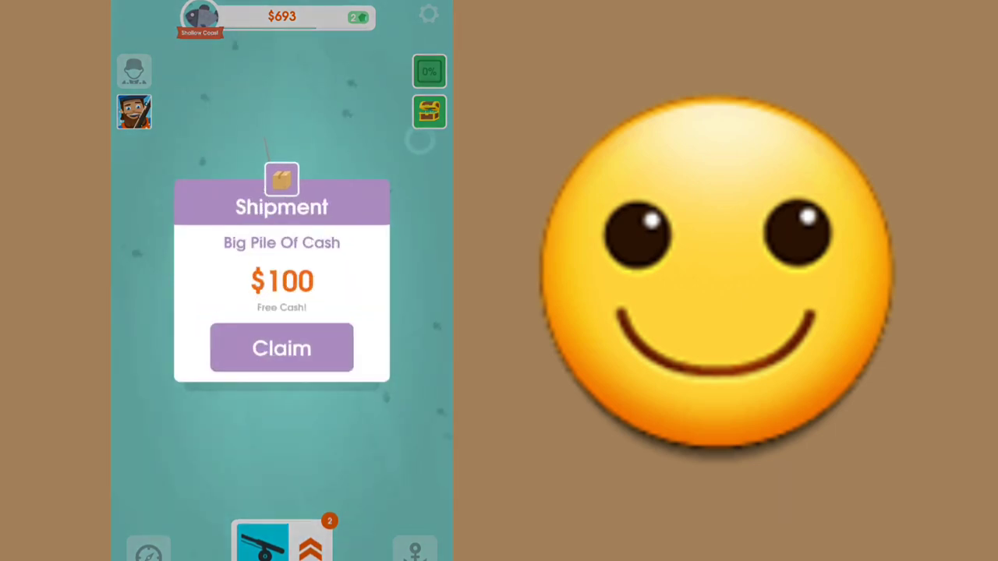
Step: Claim the $100 shipment, raise Proper Rod to level 9, and max Bread Crumbs at 4
left_click(281, 348)
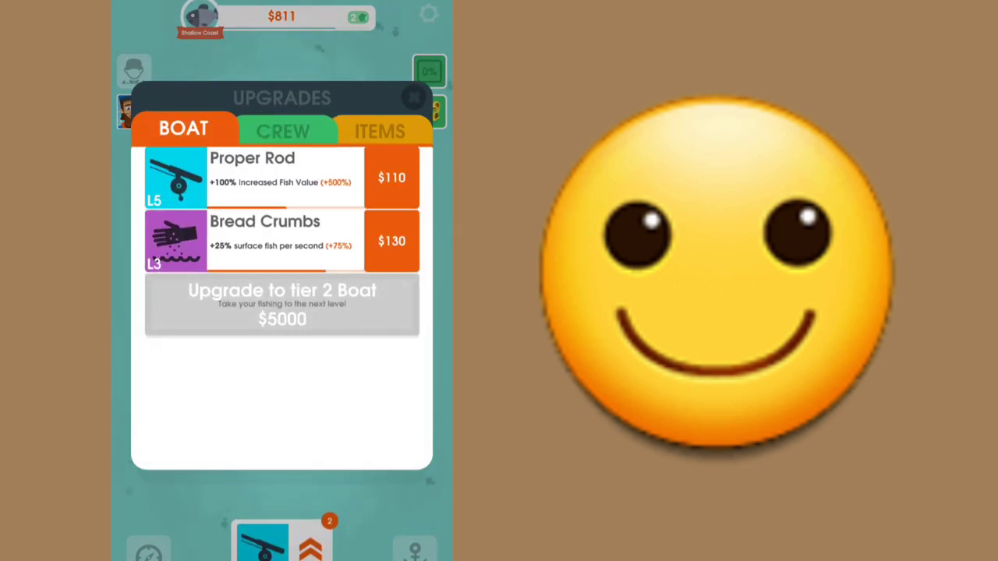
left_click(392, 178)
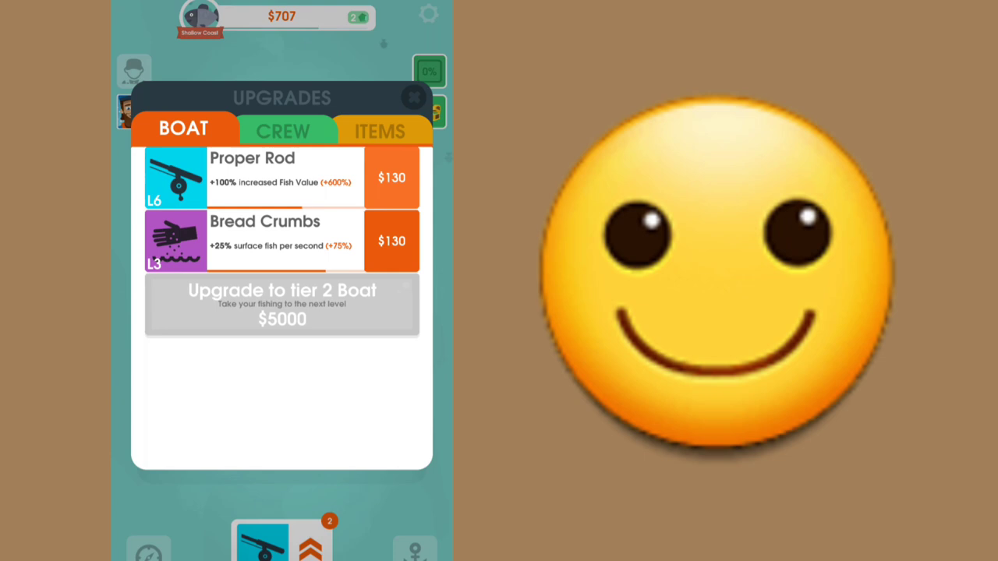
left_click(390, 240)
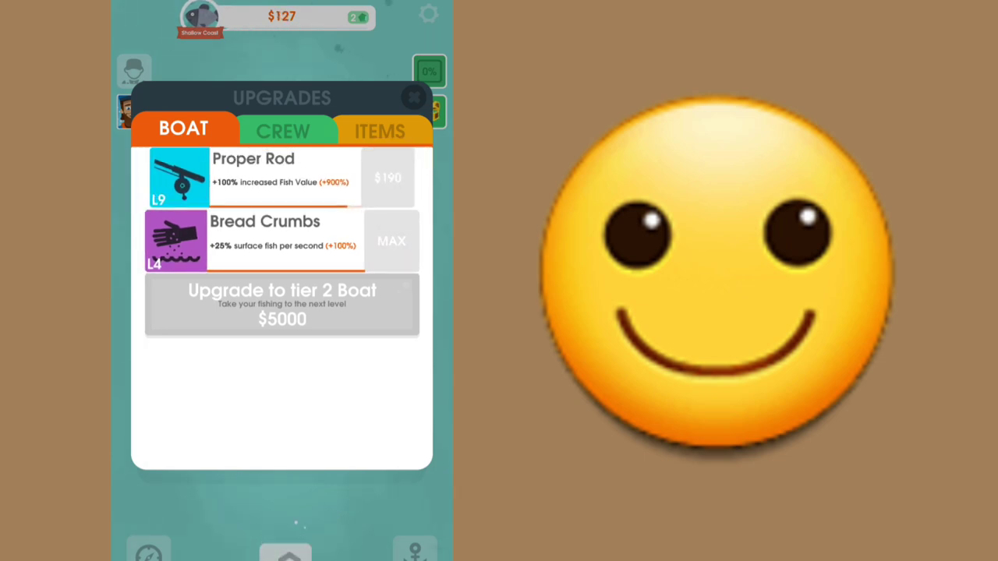
left_click(414, 97)
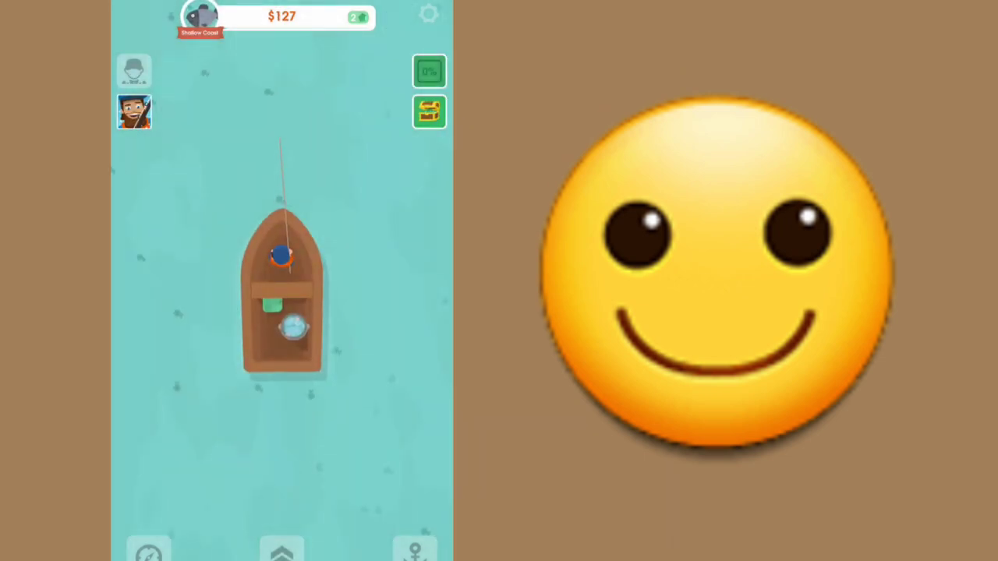
left_click(428, 111)
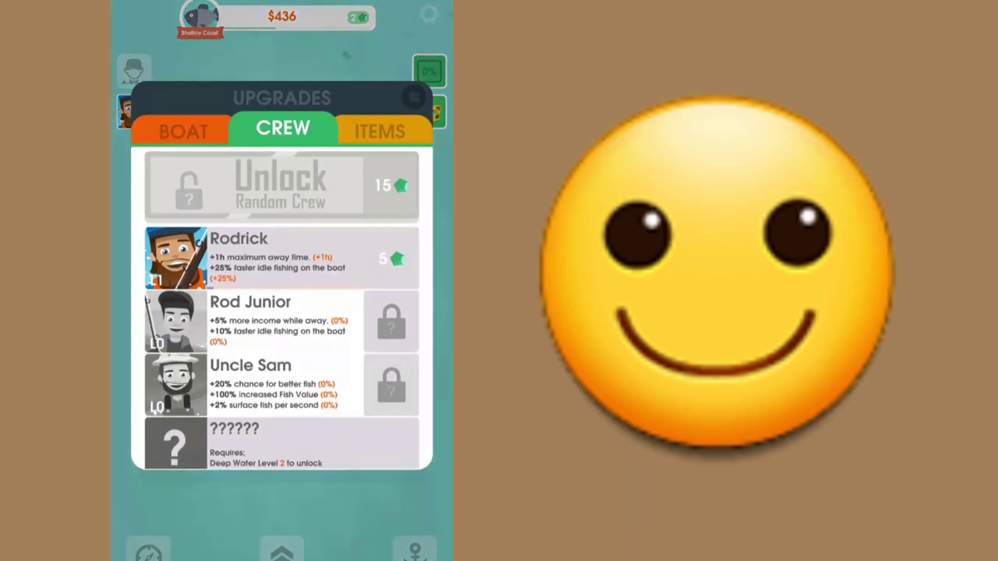
Step: Buy Proper Rod's final level to max it at 10, then close upgrades
left_click(183, 131)
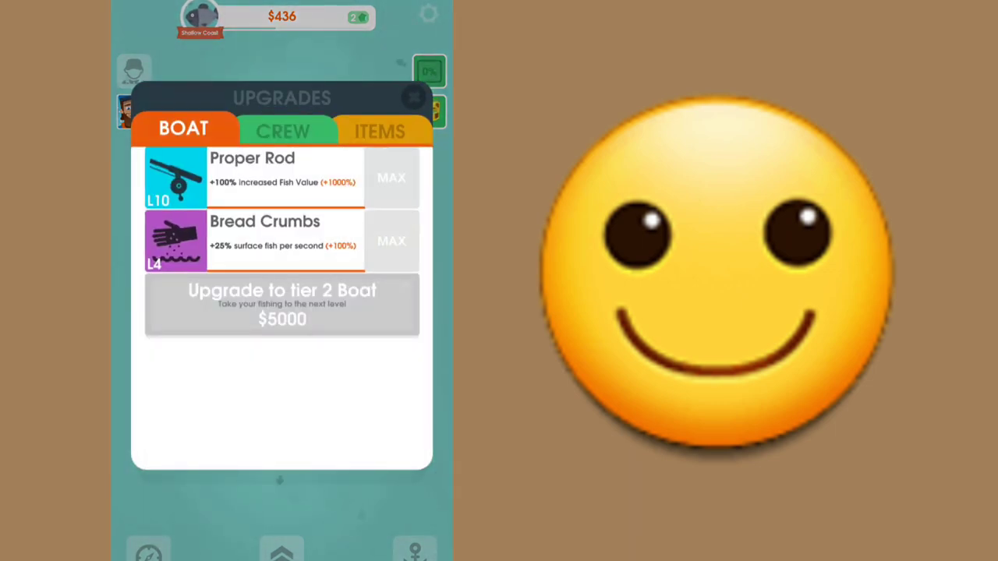
left_click(414, 97)
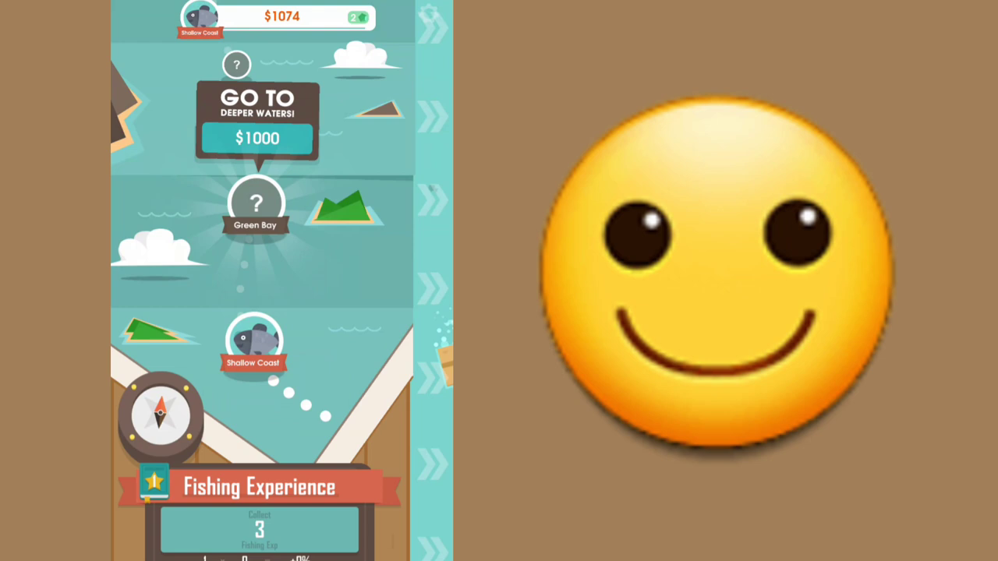
Step: Pay $1000 to move the boat to Green Bay's deeper waters
left_click(256, 138)
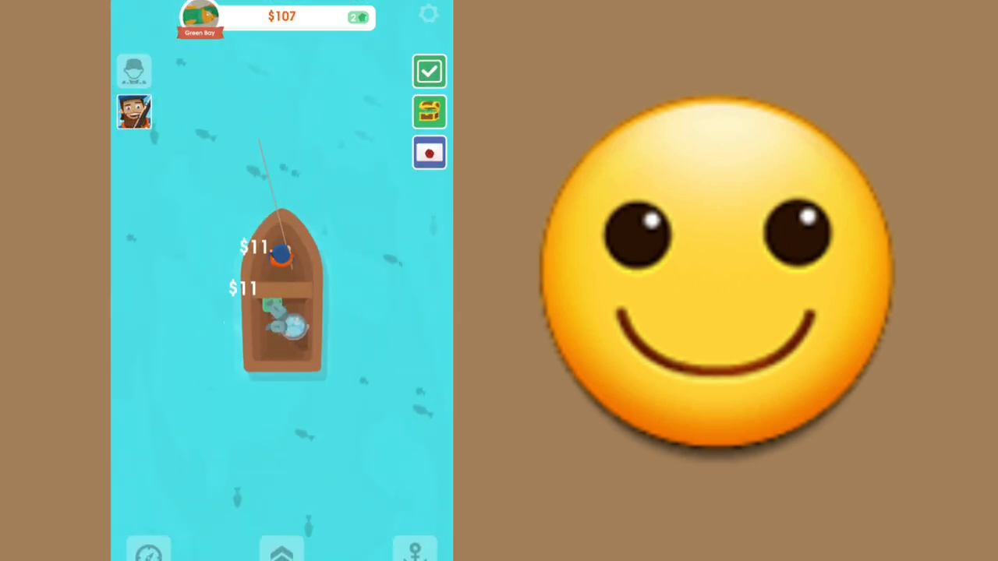
Step: Claim the 3-gem Towards Better Waters reward and collect the Green Pike's +1 star
left_click(429, 71)
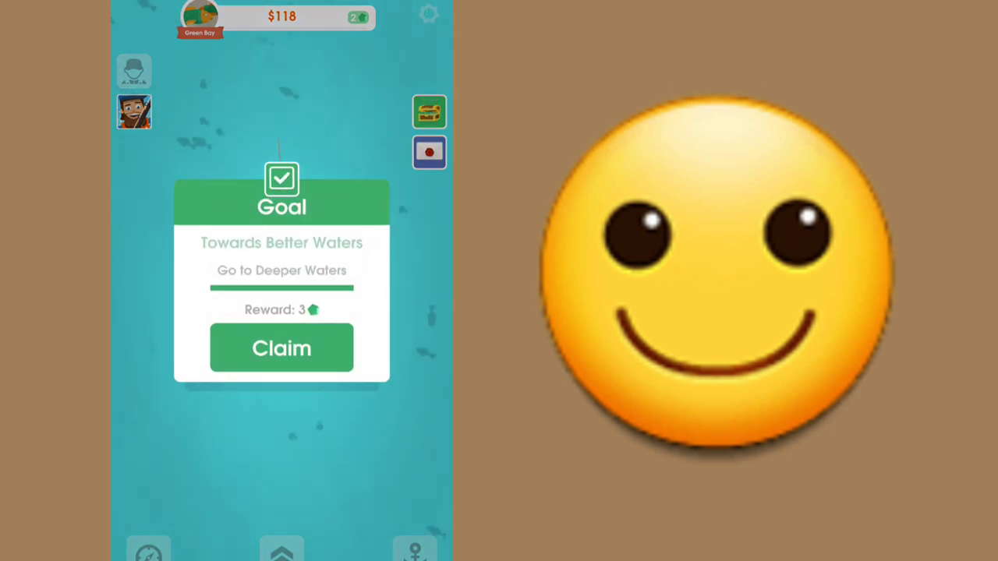
left_click(282, 348)
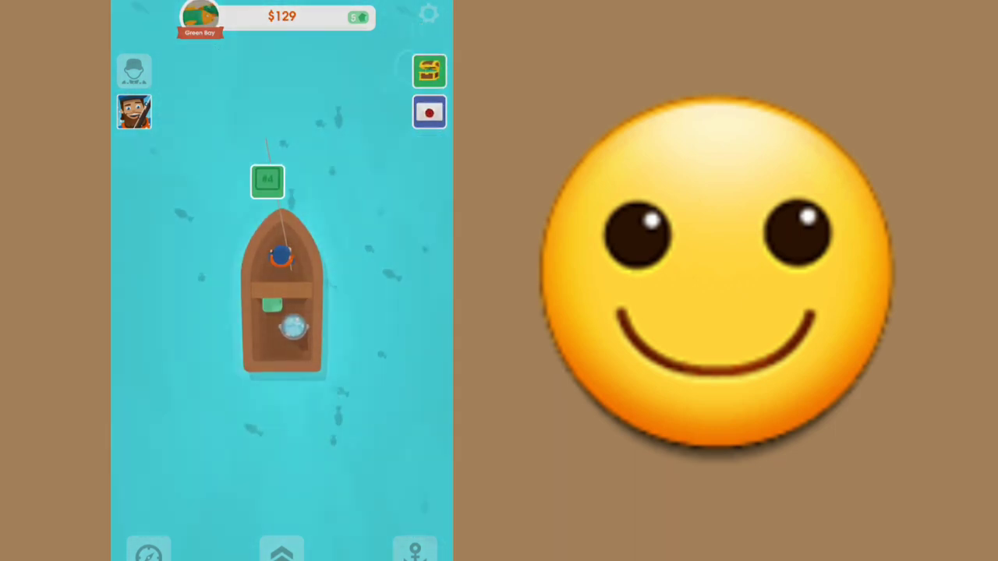
left_click(268, 181)
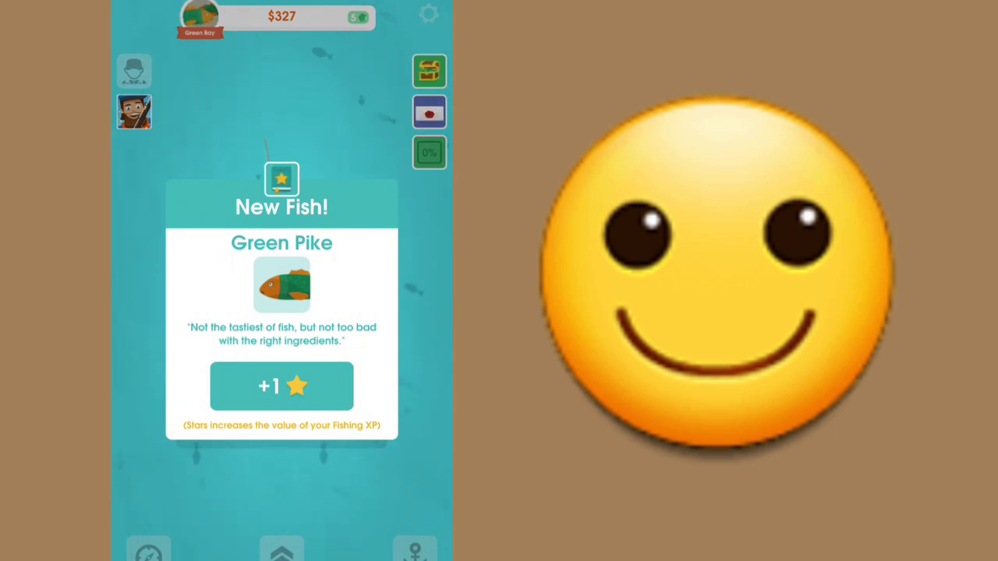
left_click(281, 385)
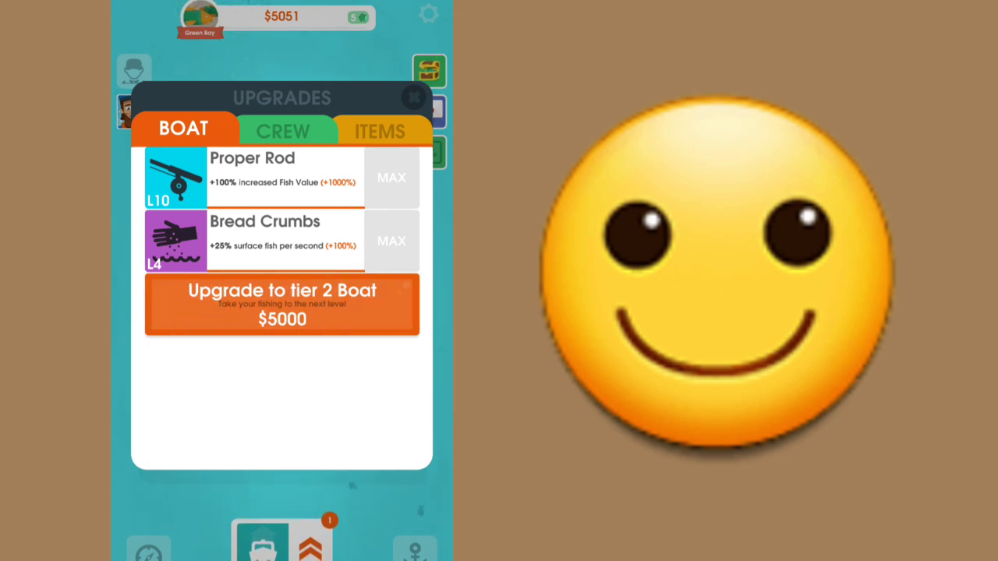
Step: Buy the $5000 tier 2 boat, browse the Items and Crew tabs, and return to Boat
left_click(281, 304)
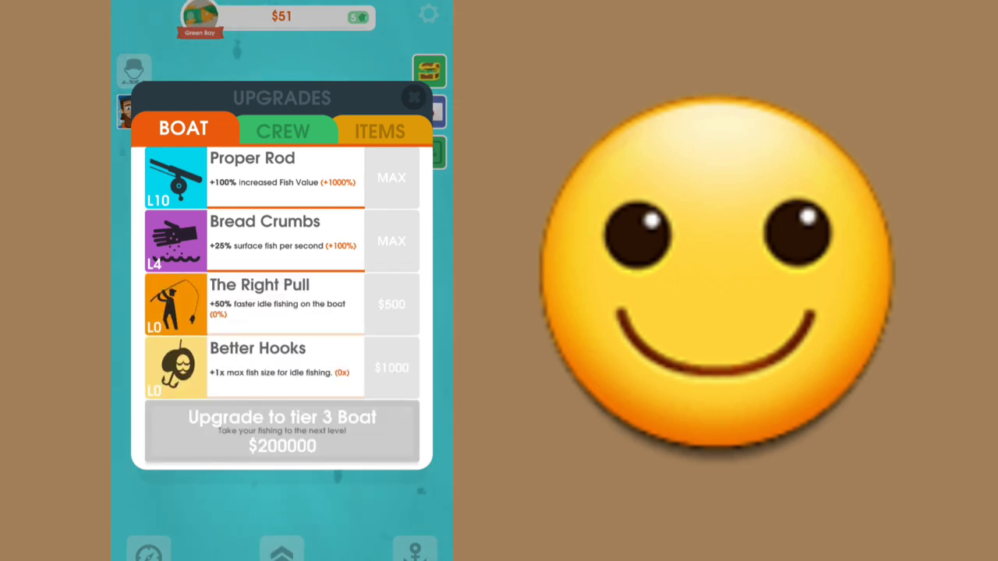
left_click(381, 130)
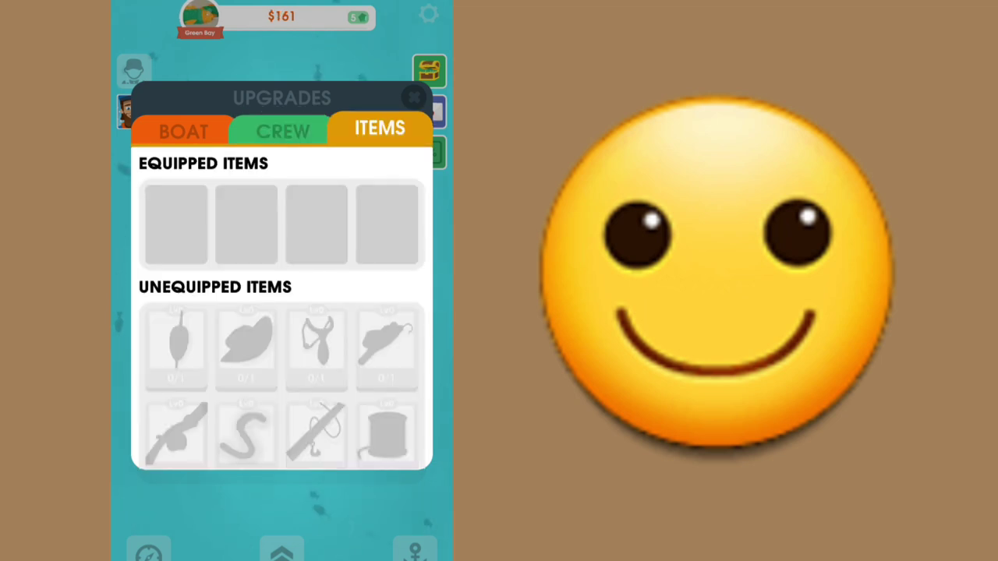
left_click(282, 130)
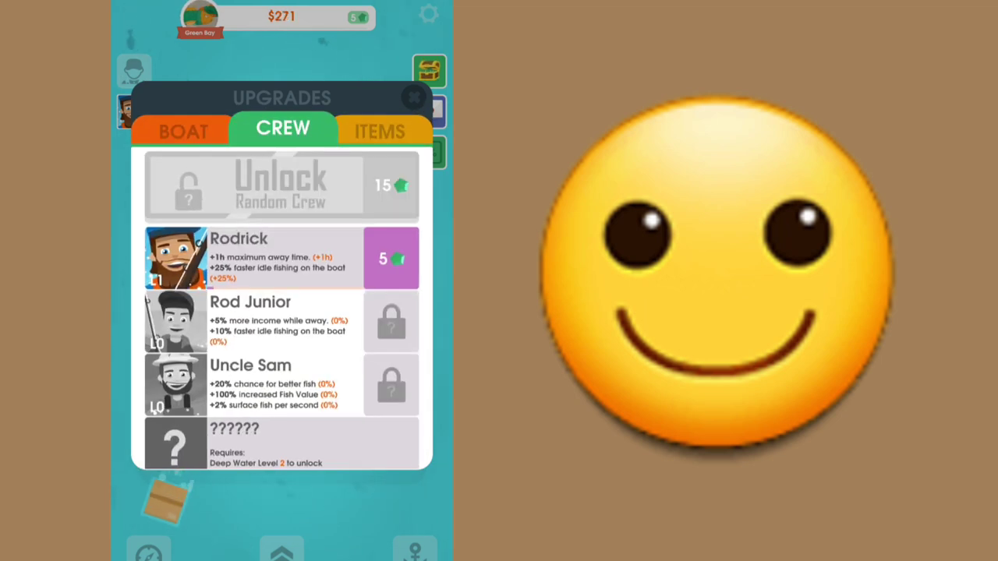
left_click(391, 258)
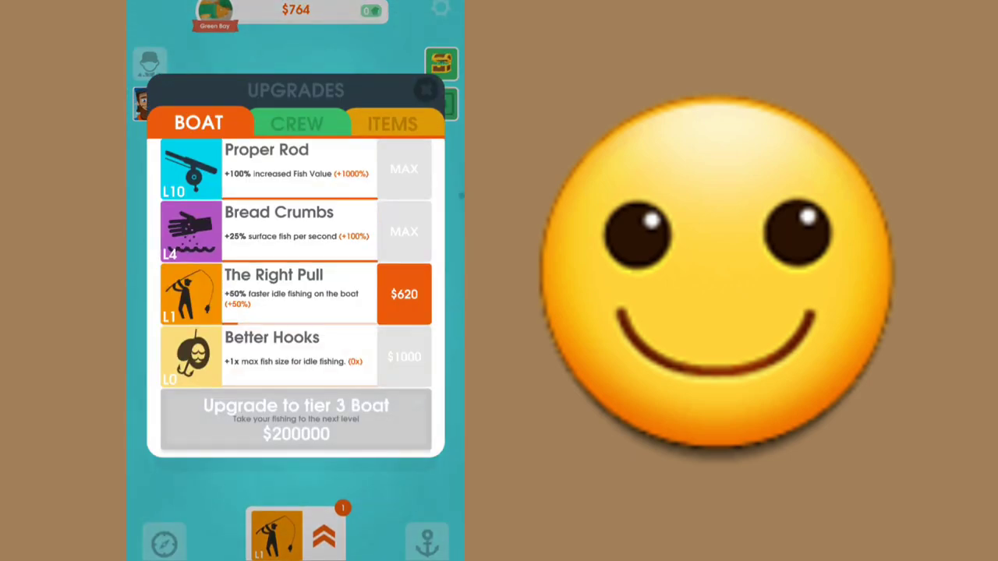
Step: Close the upgrades panel, then view and dismiss the Lucky Day goal
left_click(426, 90)
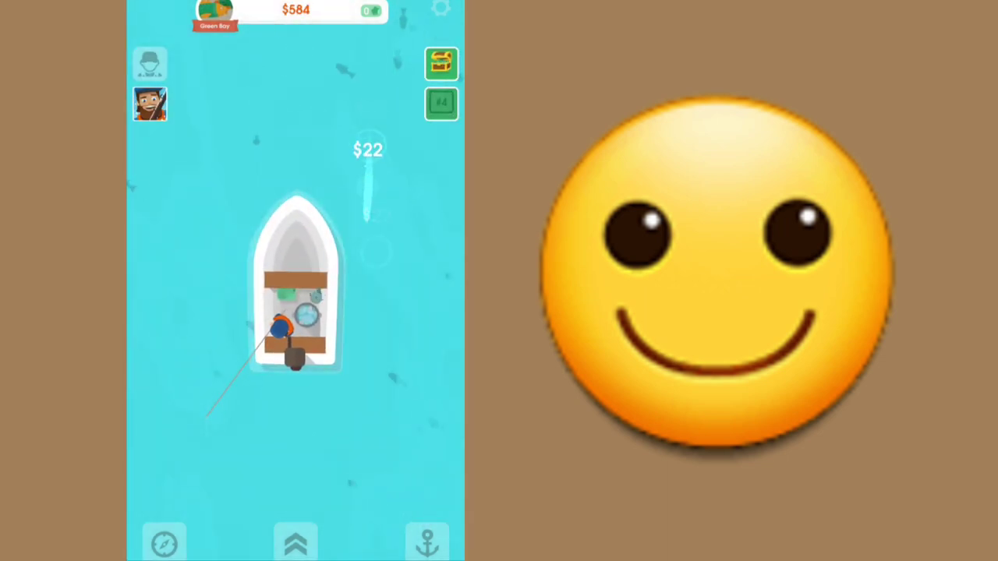
left_click(442, 103)
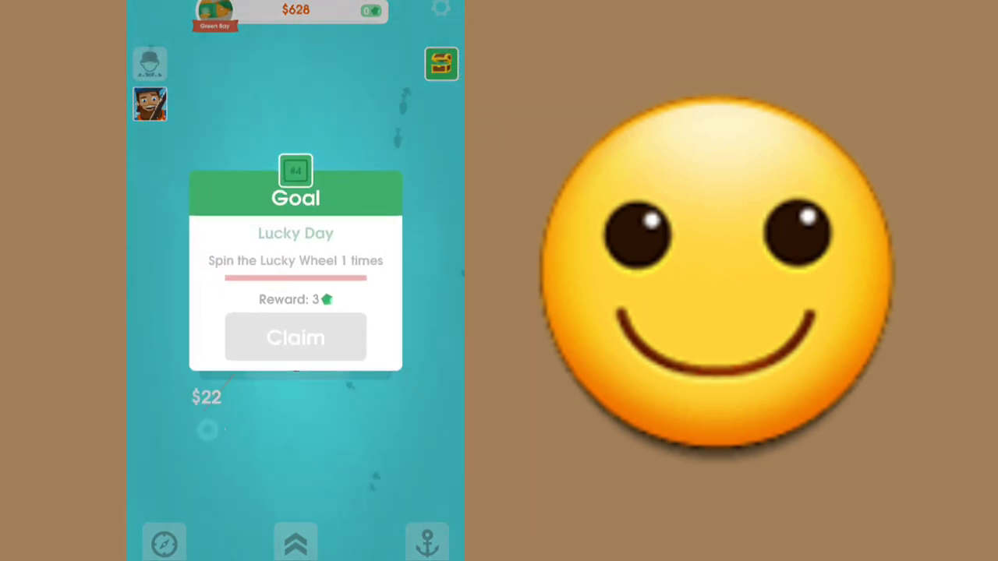
left_click(296, 338)
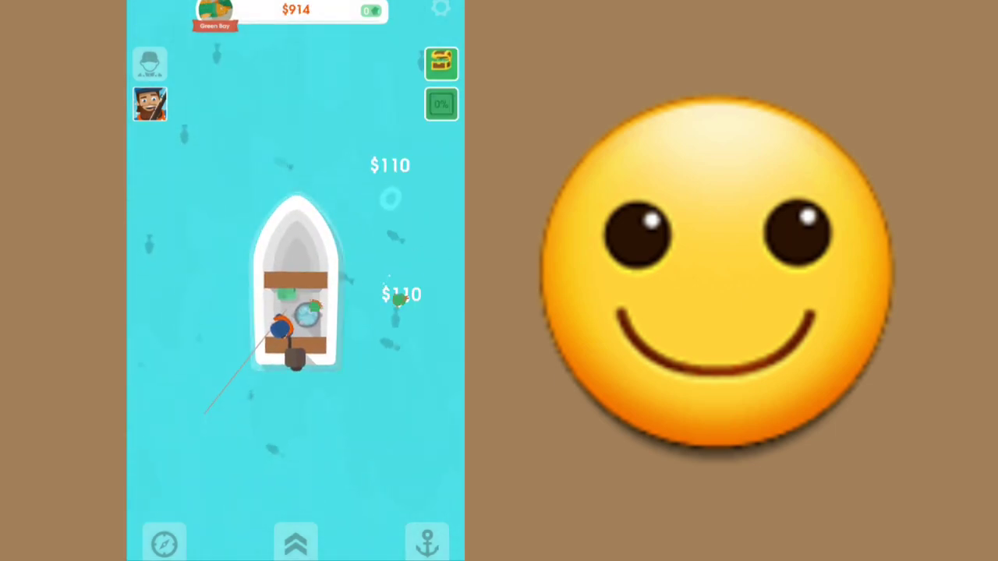
Step: Buy Better Hooks up to level 2 in the boat upgrades
left_click(295, 540)
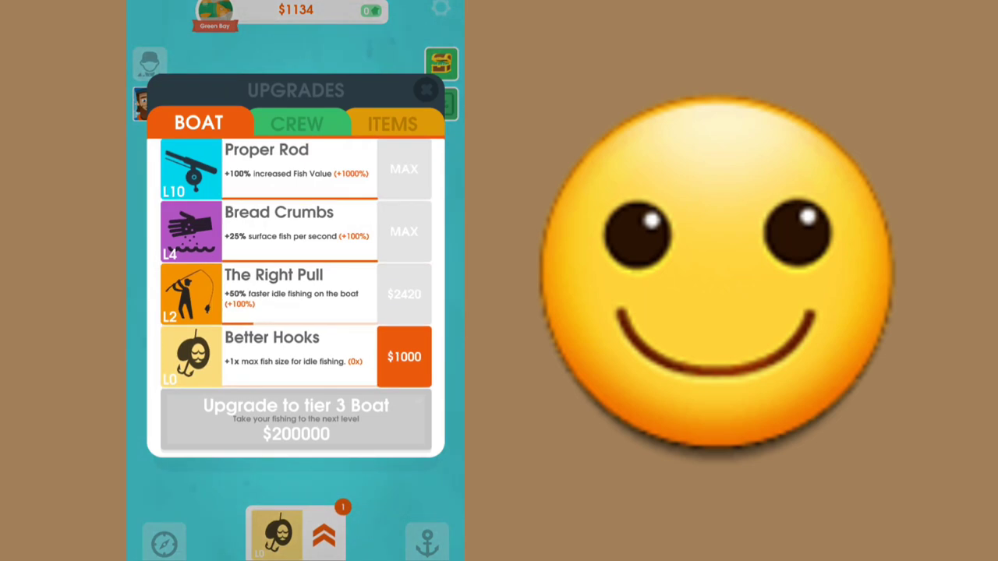
left_click(426, 90)
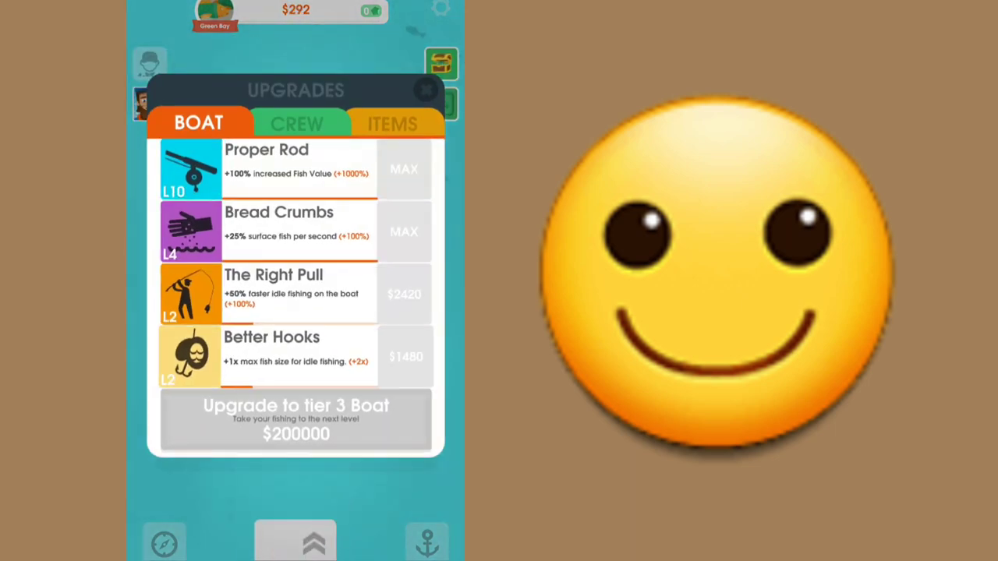
left_click(426, 89)
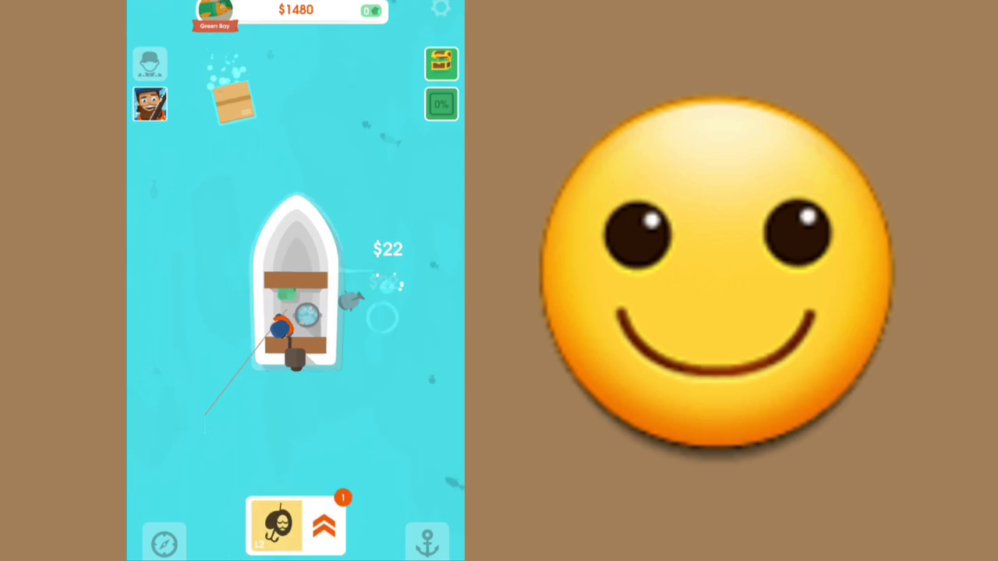
Step: Claim the $1000 free cash from the floating shipment crate
left_click(232, 100)
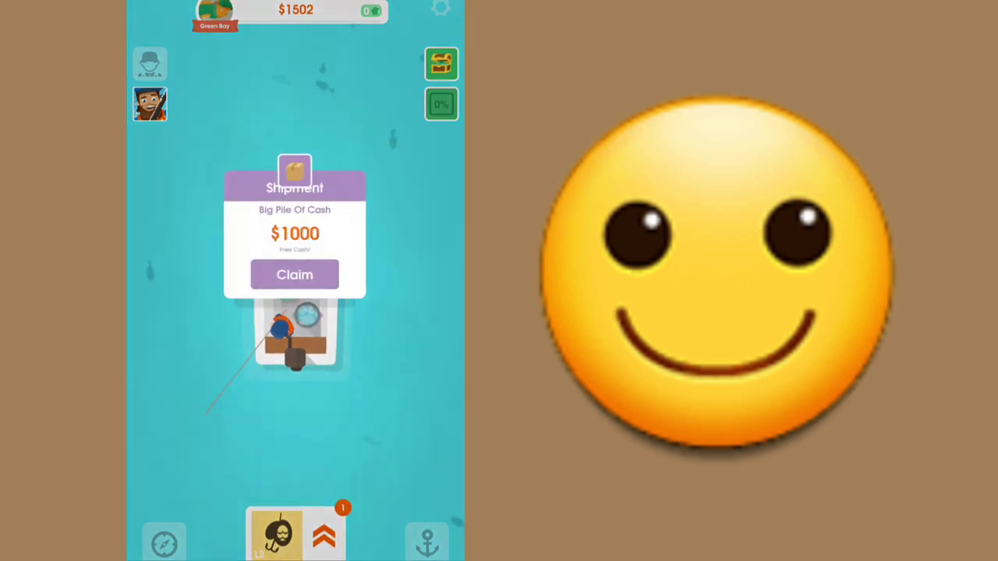
left_click(294, 274)
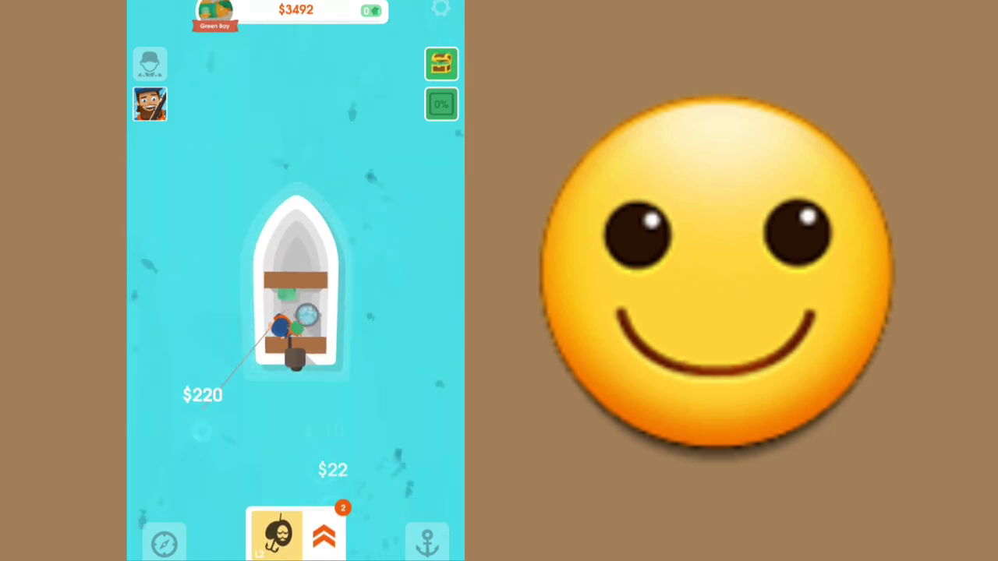
left_click(295, 534)
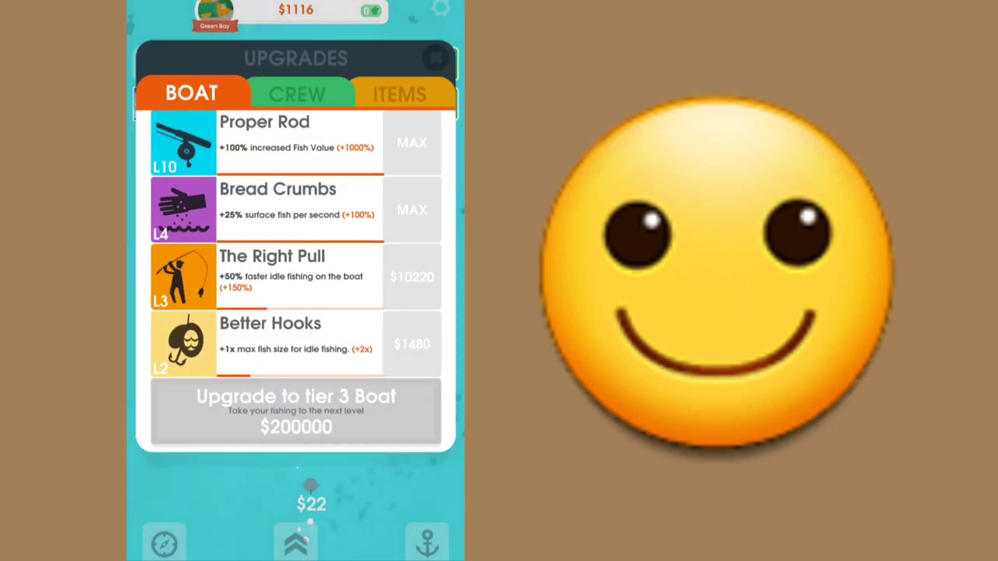